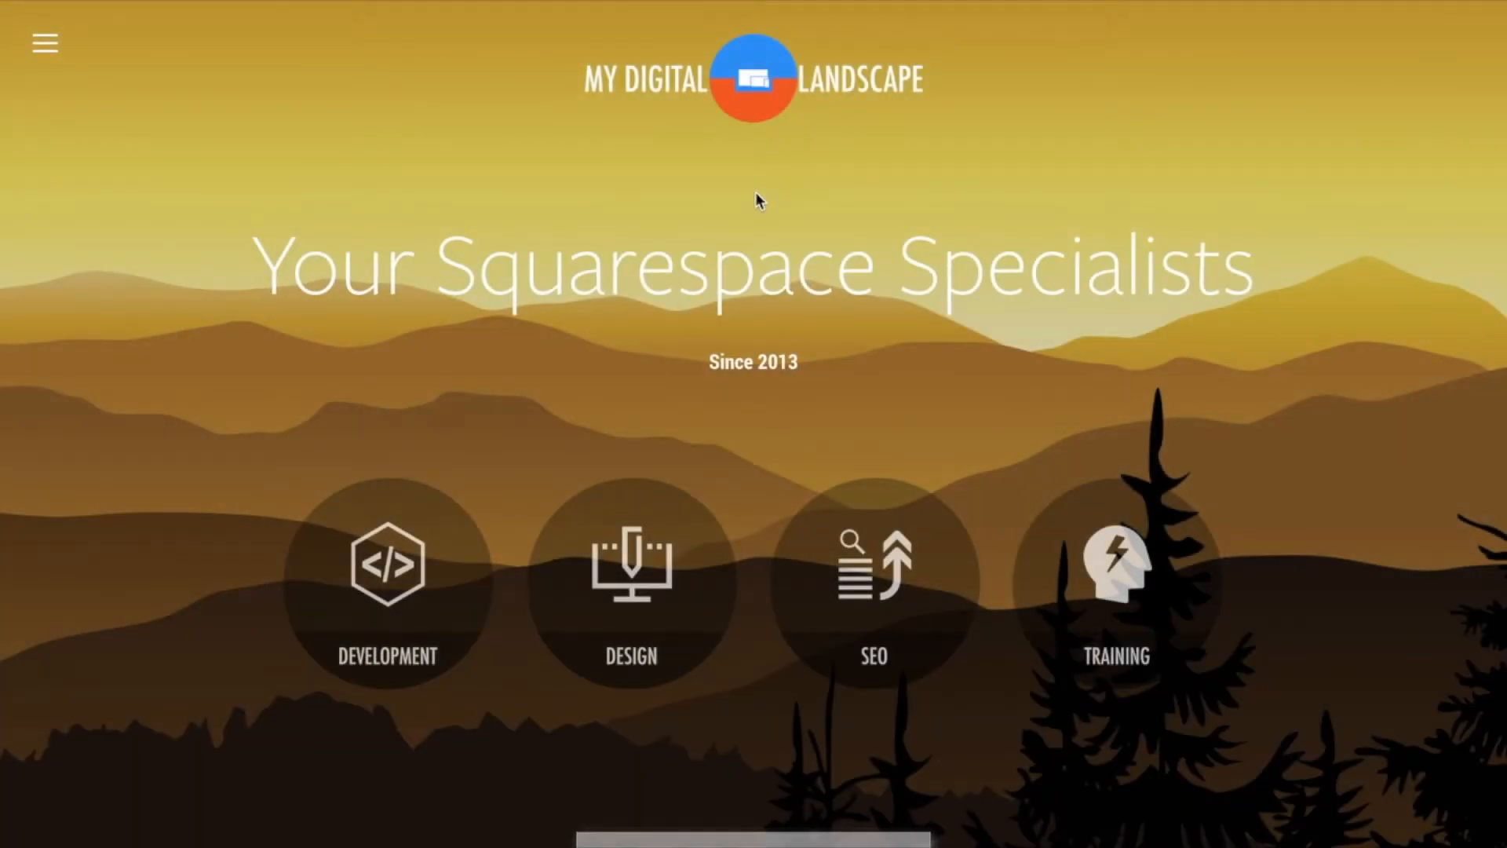
mouse_move(524, 187)
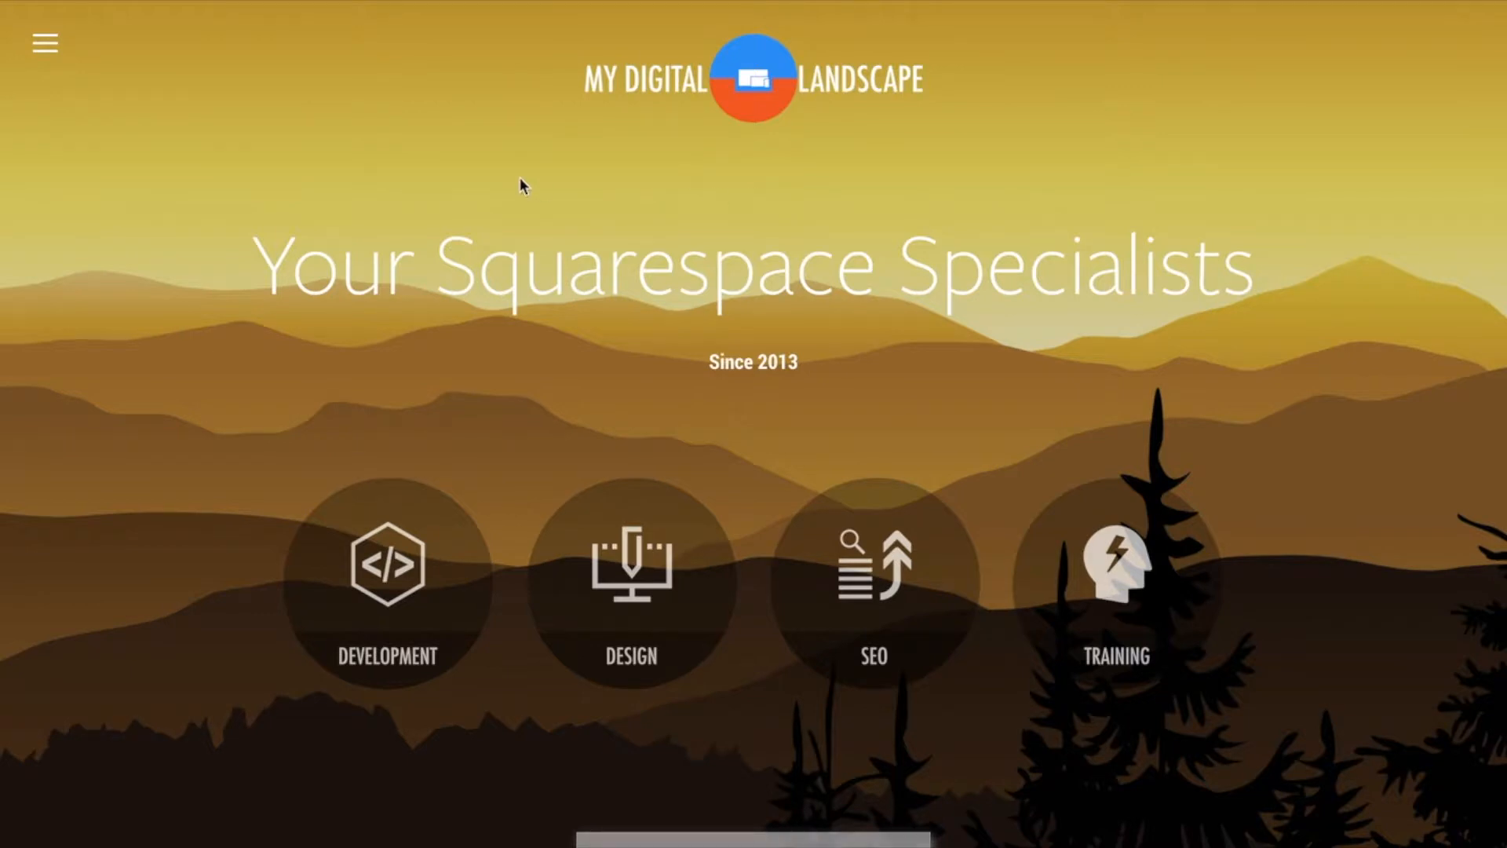
mouse_move(462, 192)
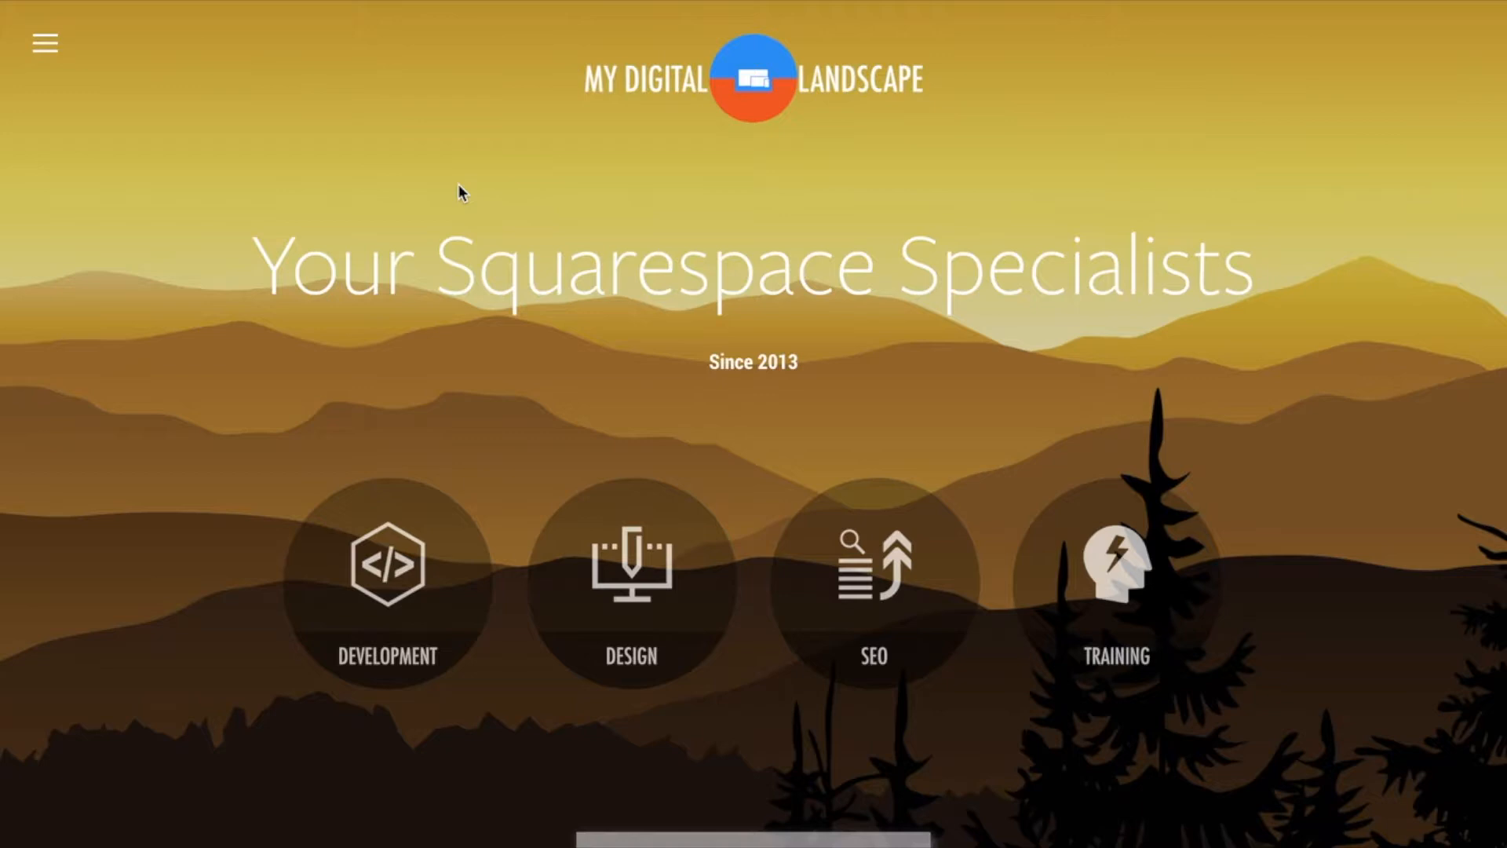
mouse_move(1114, 363)
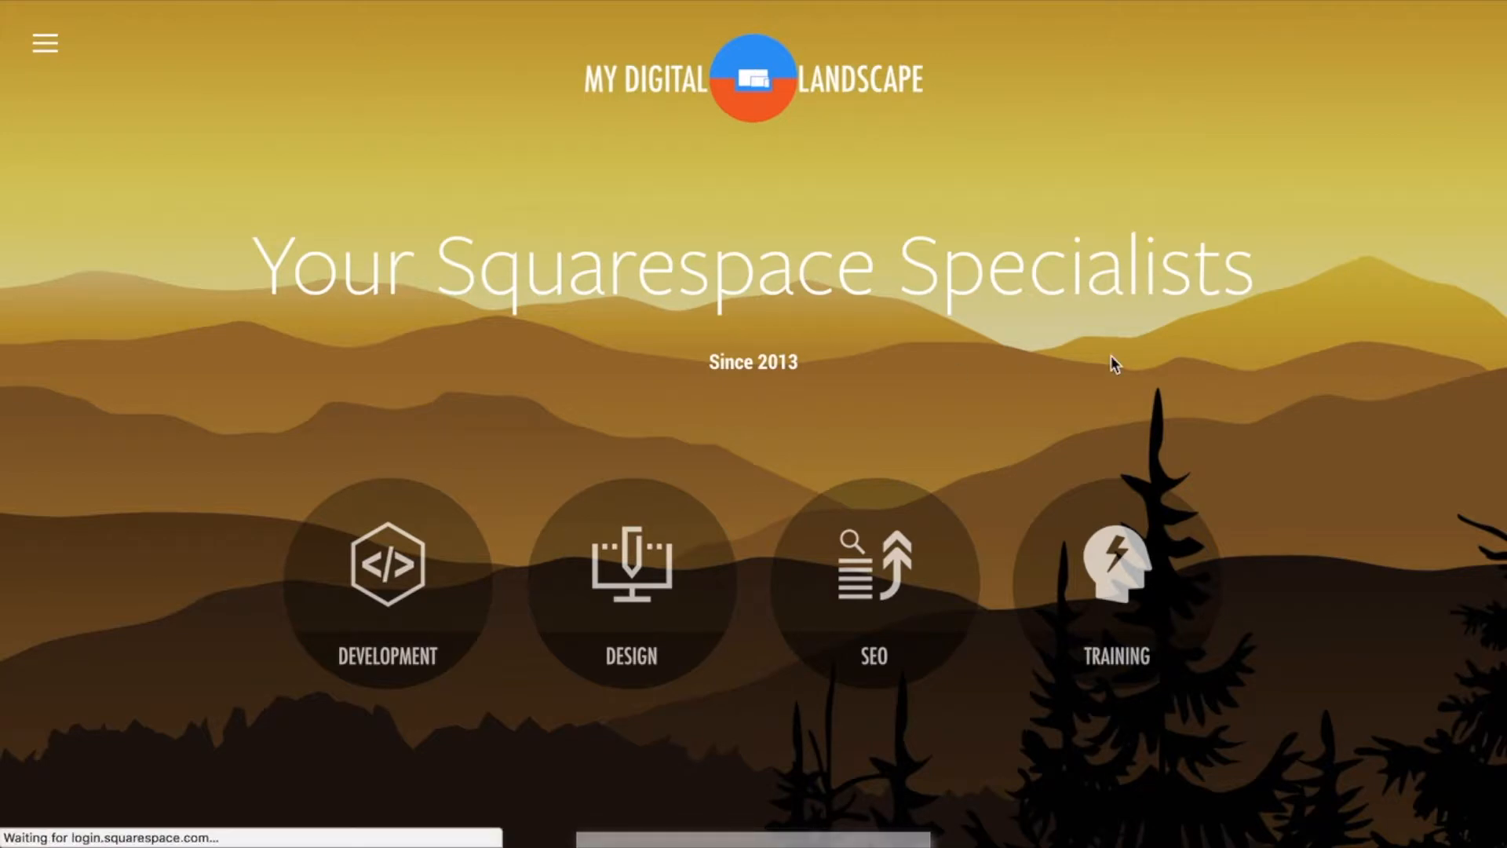
mouse_move(510, 145)
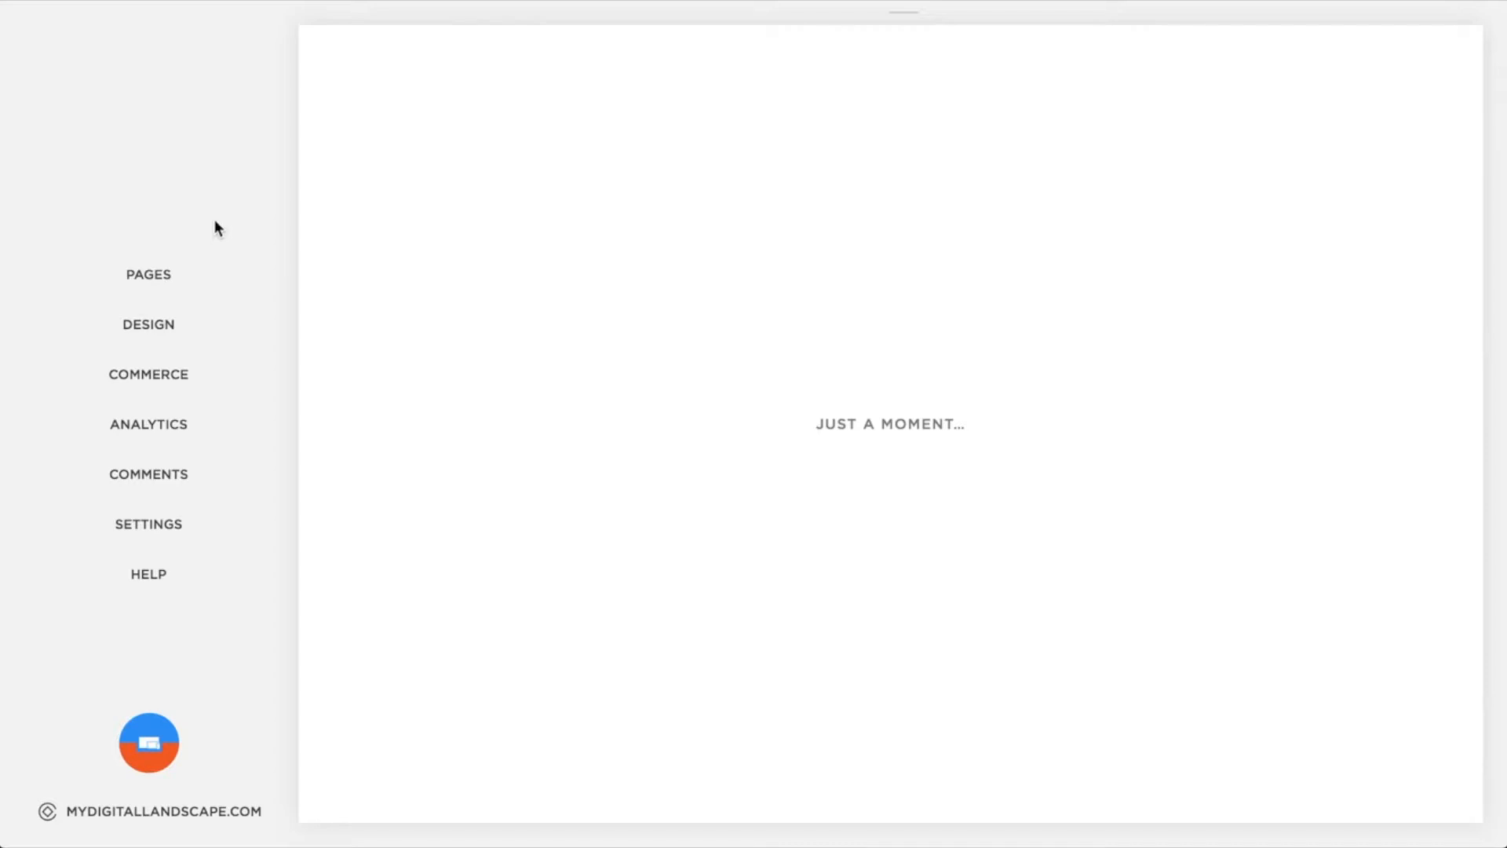
Step: Go to Settings > Permissions and begin inviting a new contributor
click(148, 524)
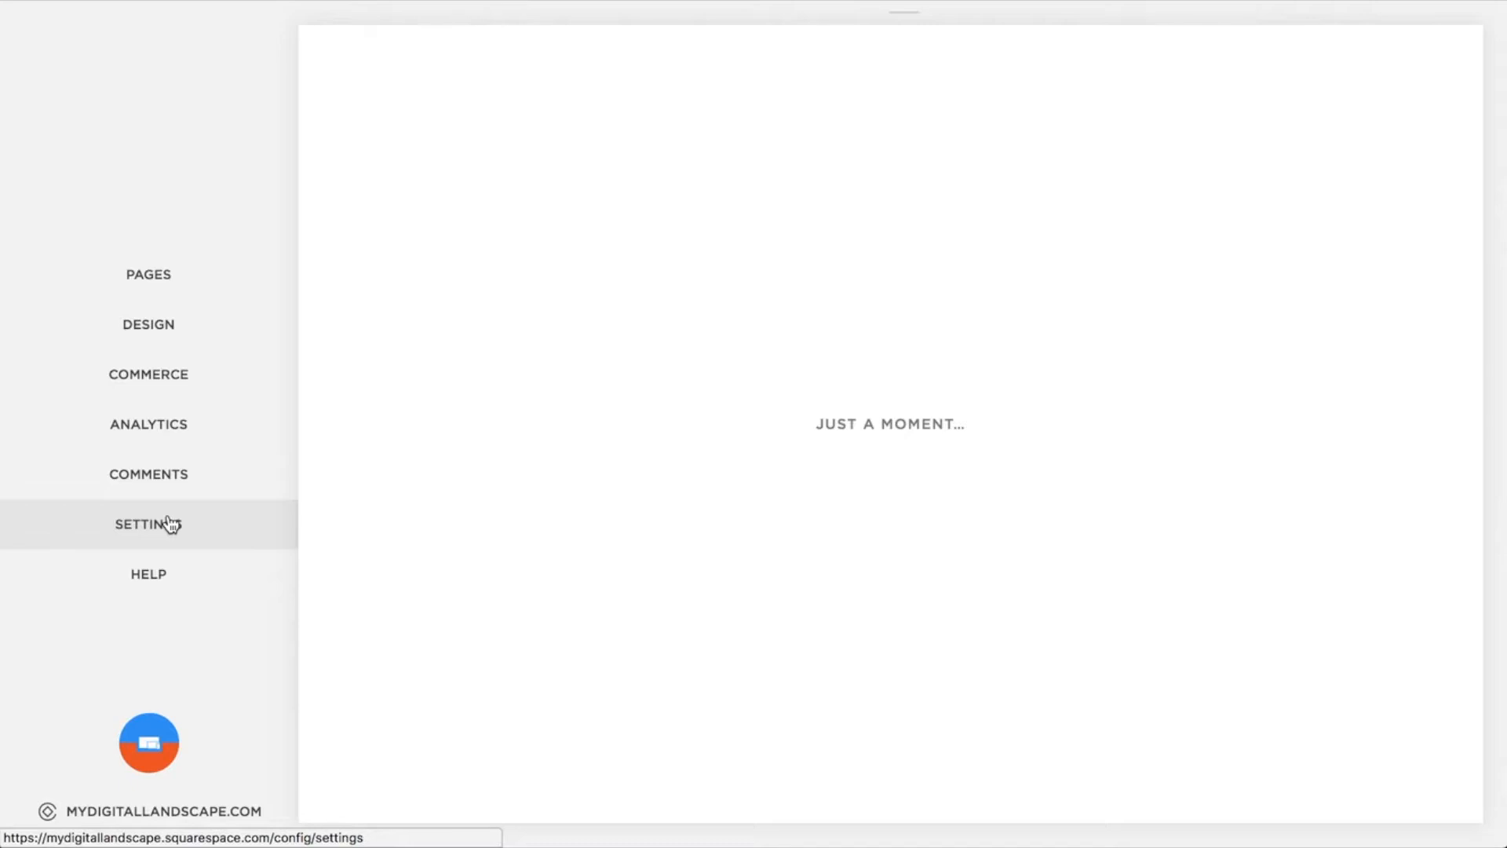
click(149, 524)
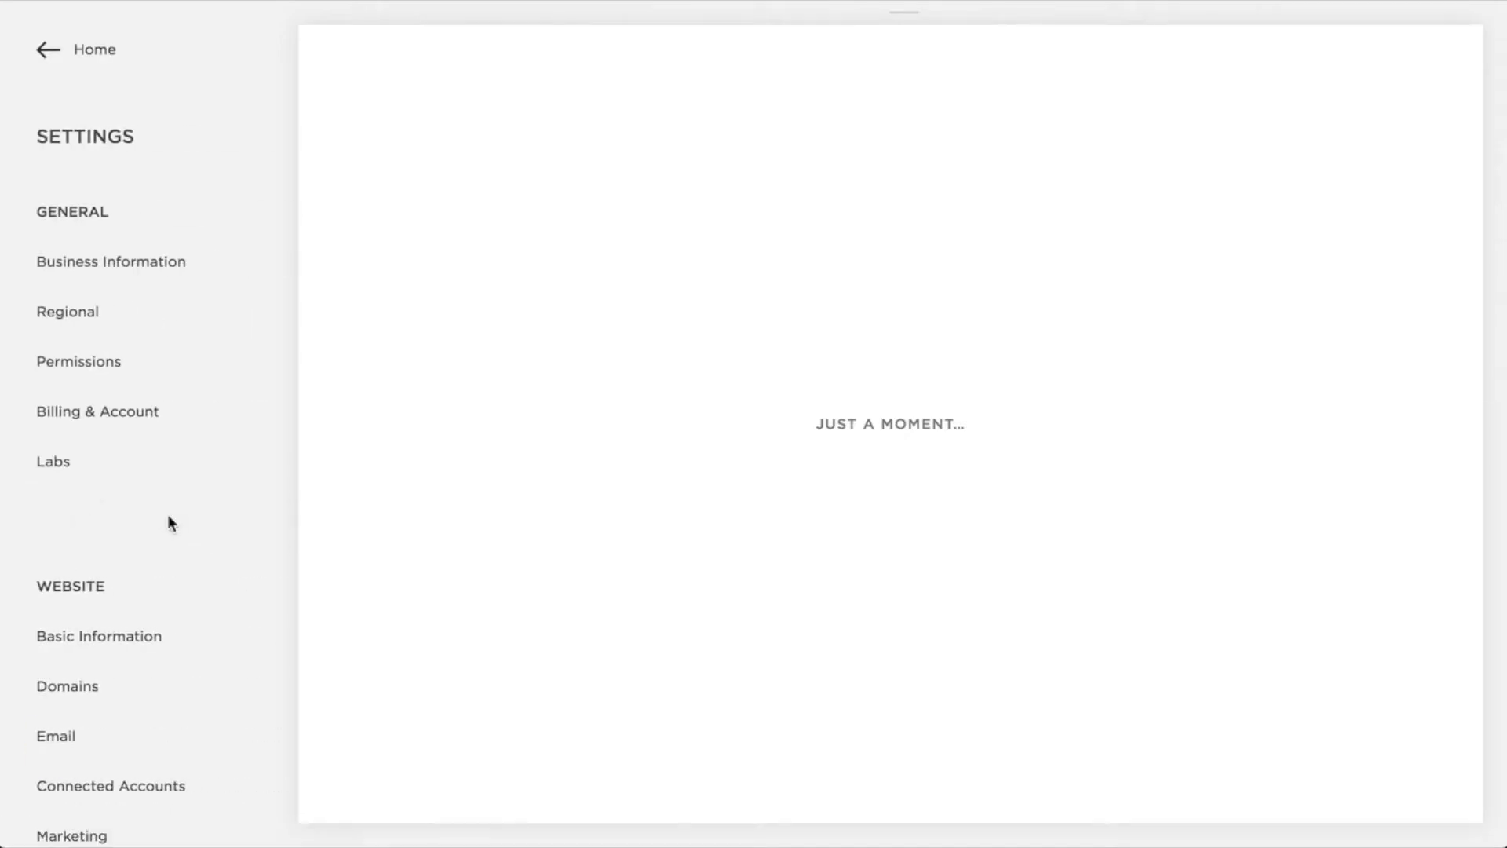
click(78, 361)
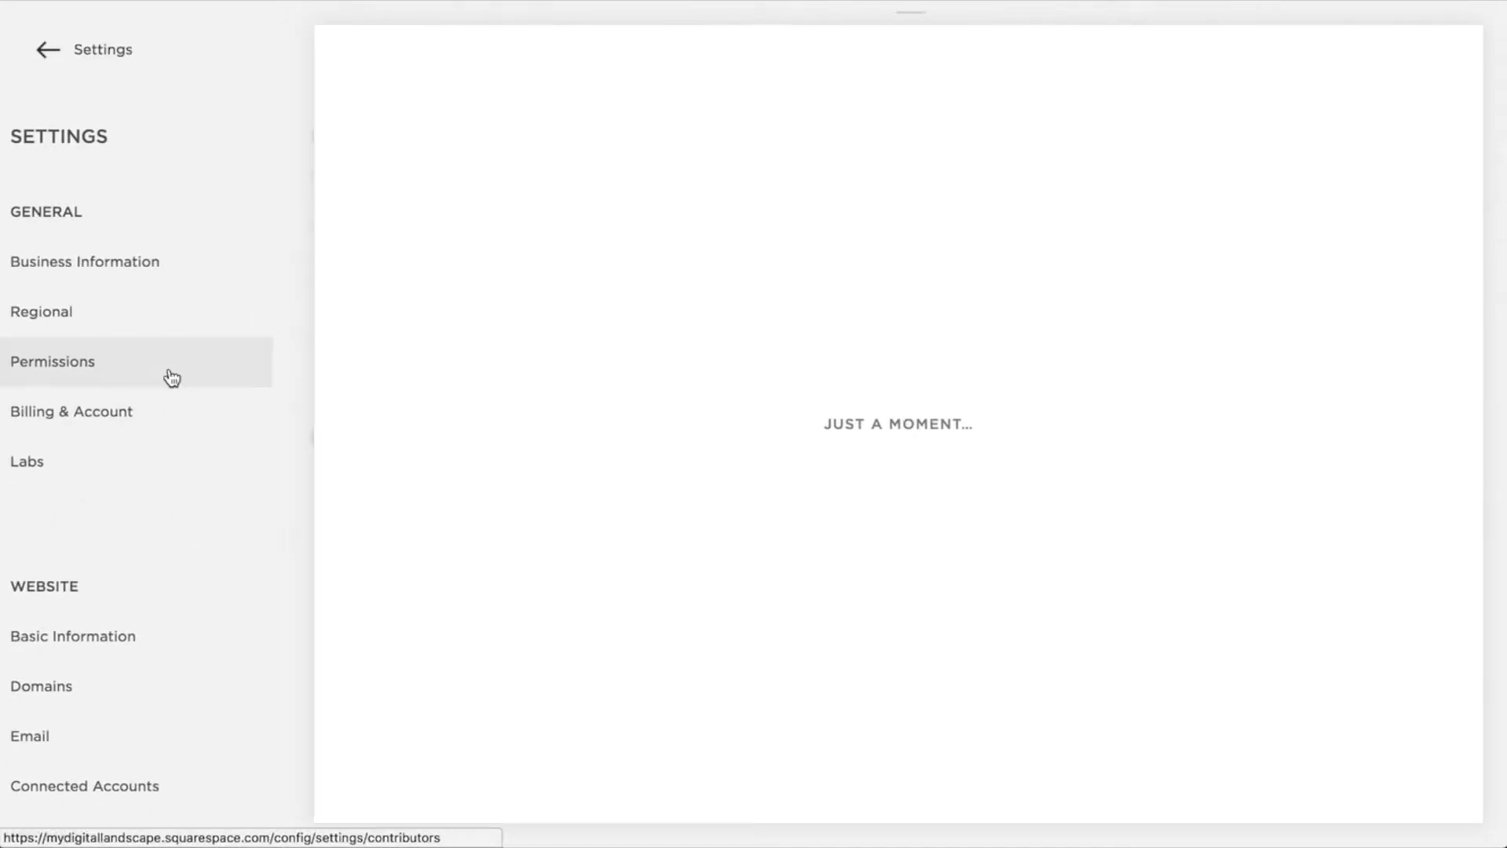
click(52, 360)
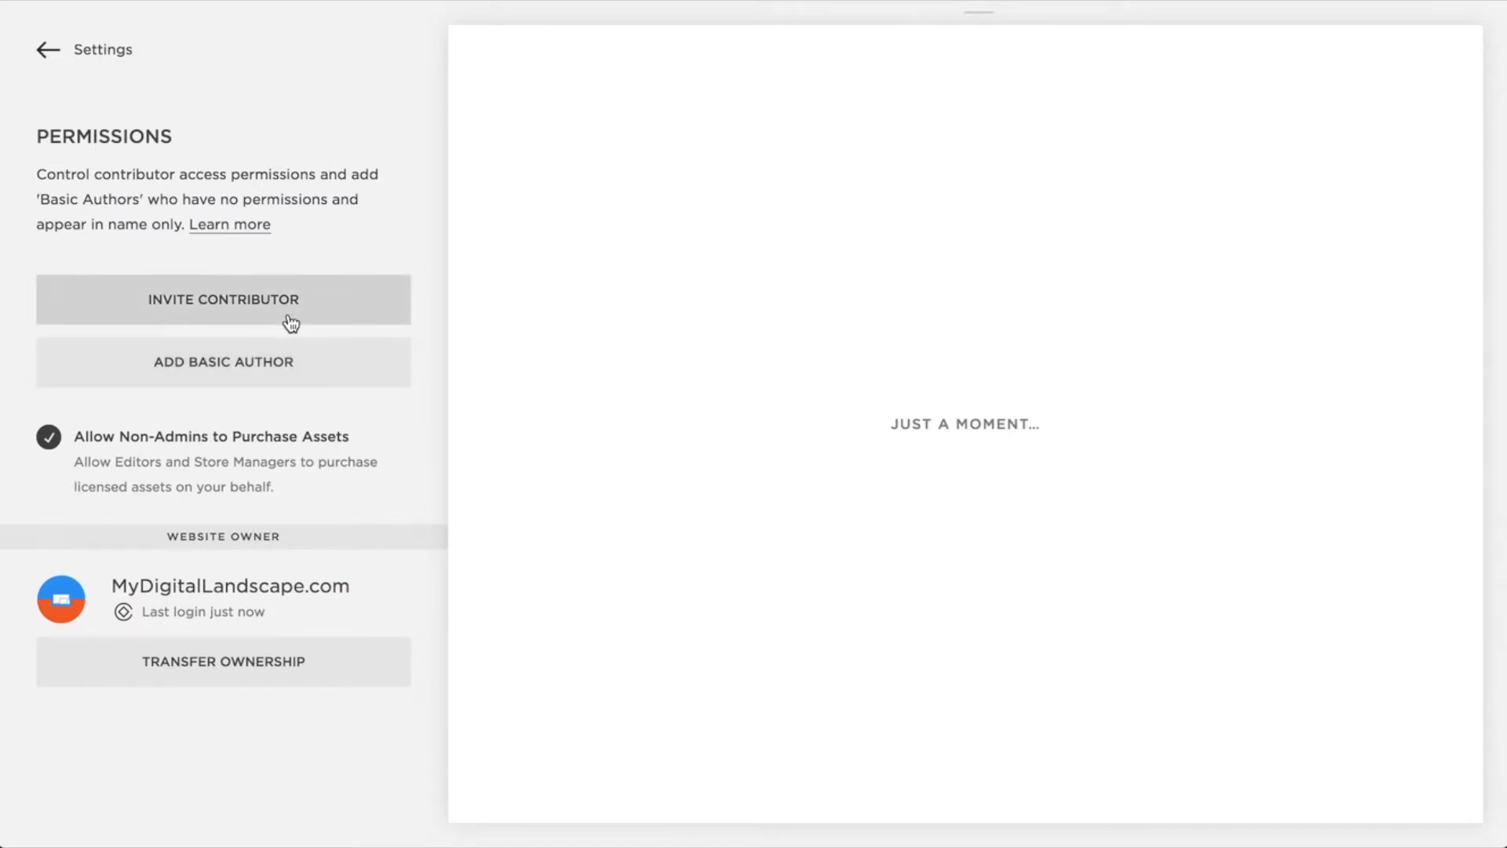
click(222, 299)
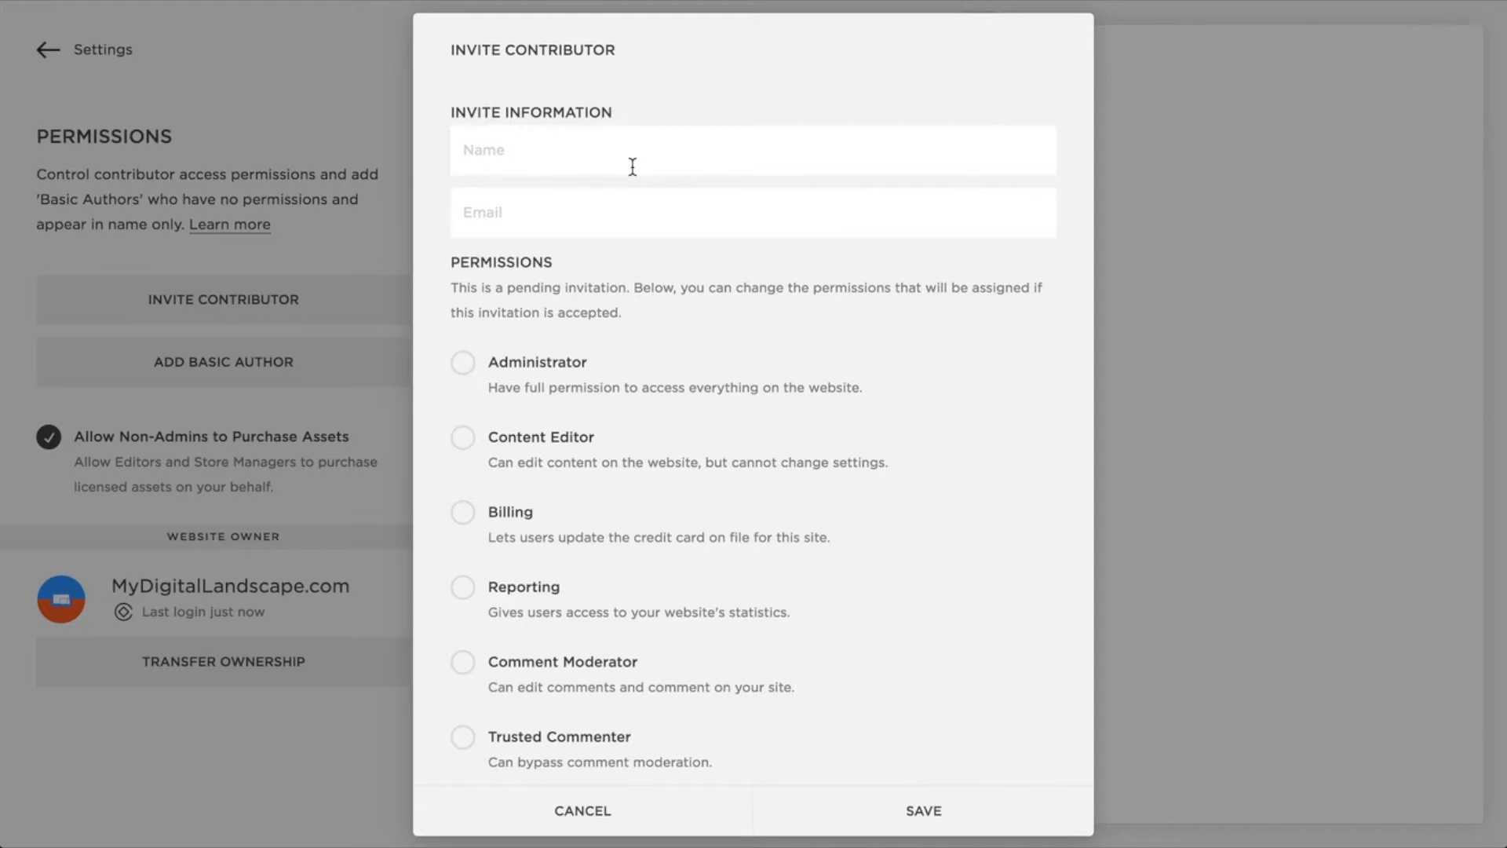
Step: Fill the invite with name 'My Digital Landscape' and the contact@mydi… business email
text(My Digital Land)
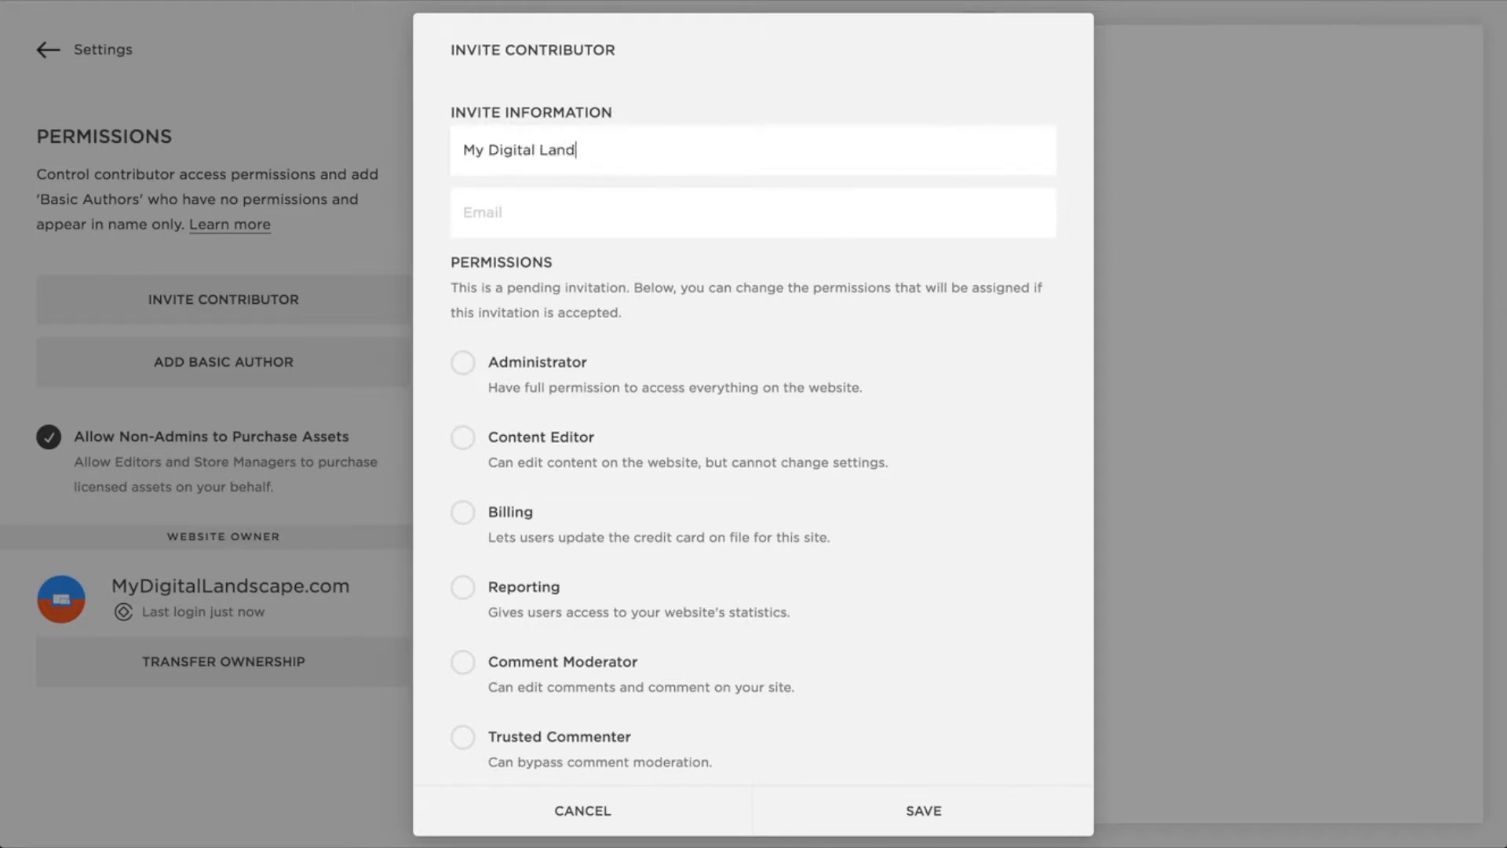
text(scape)
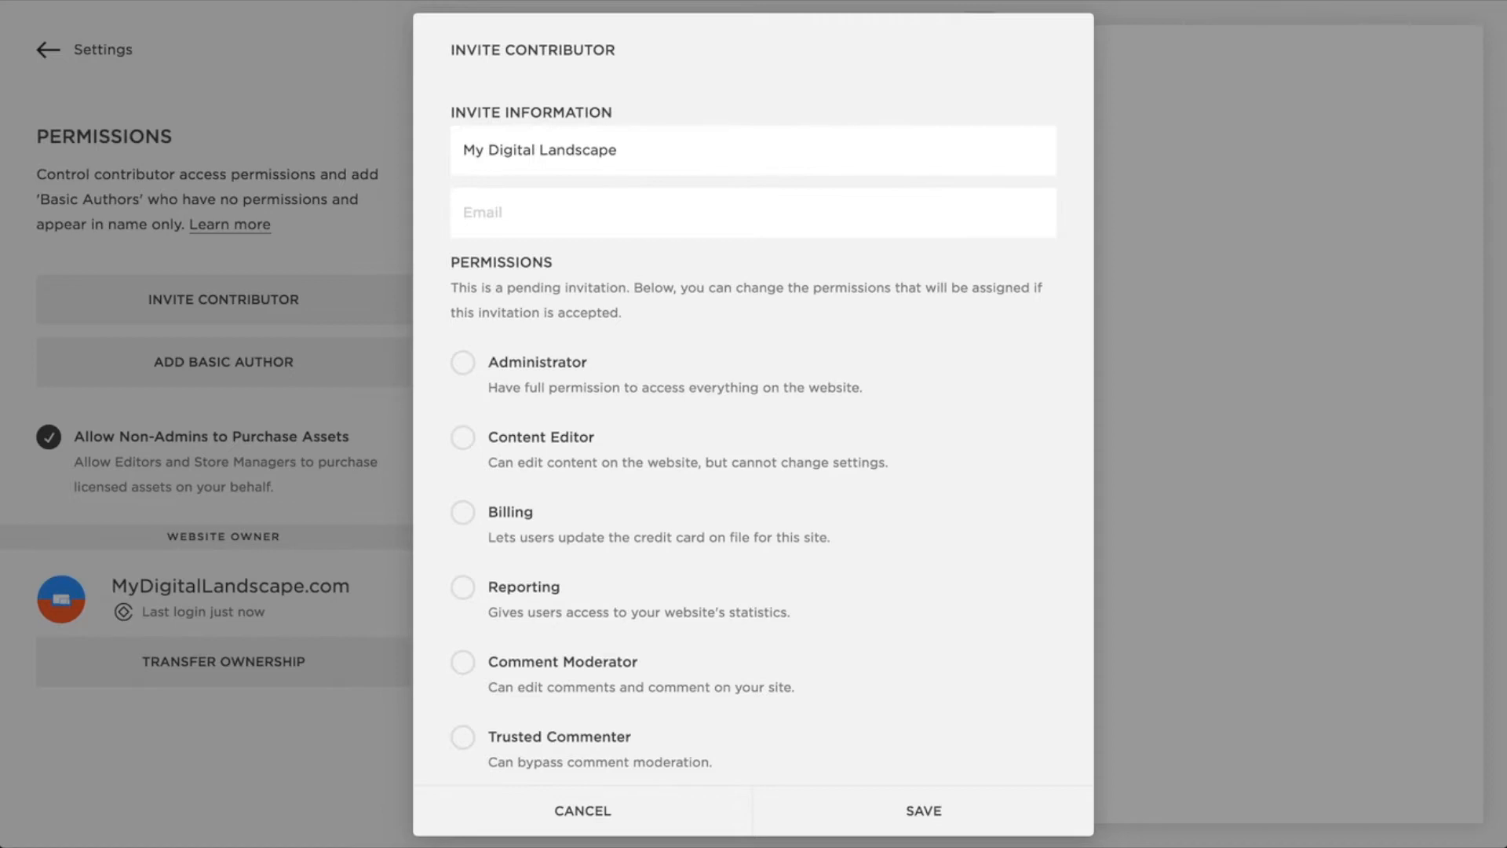
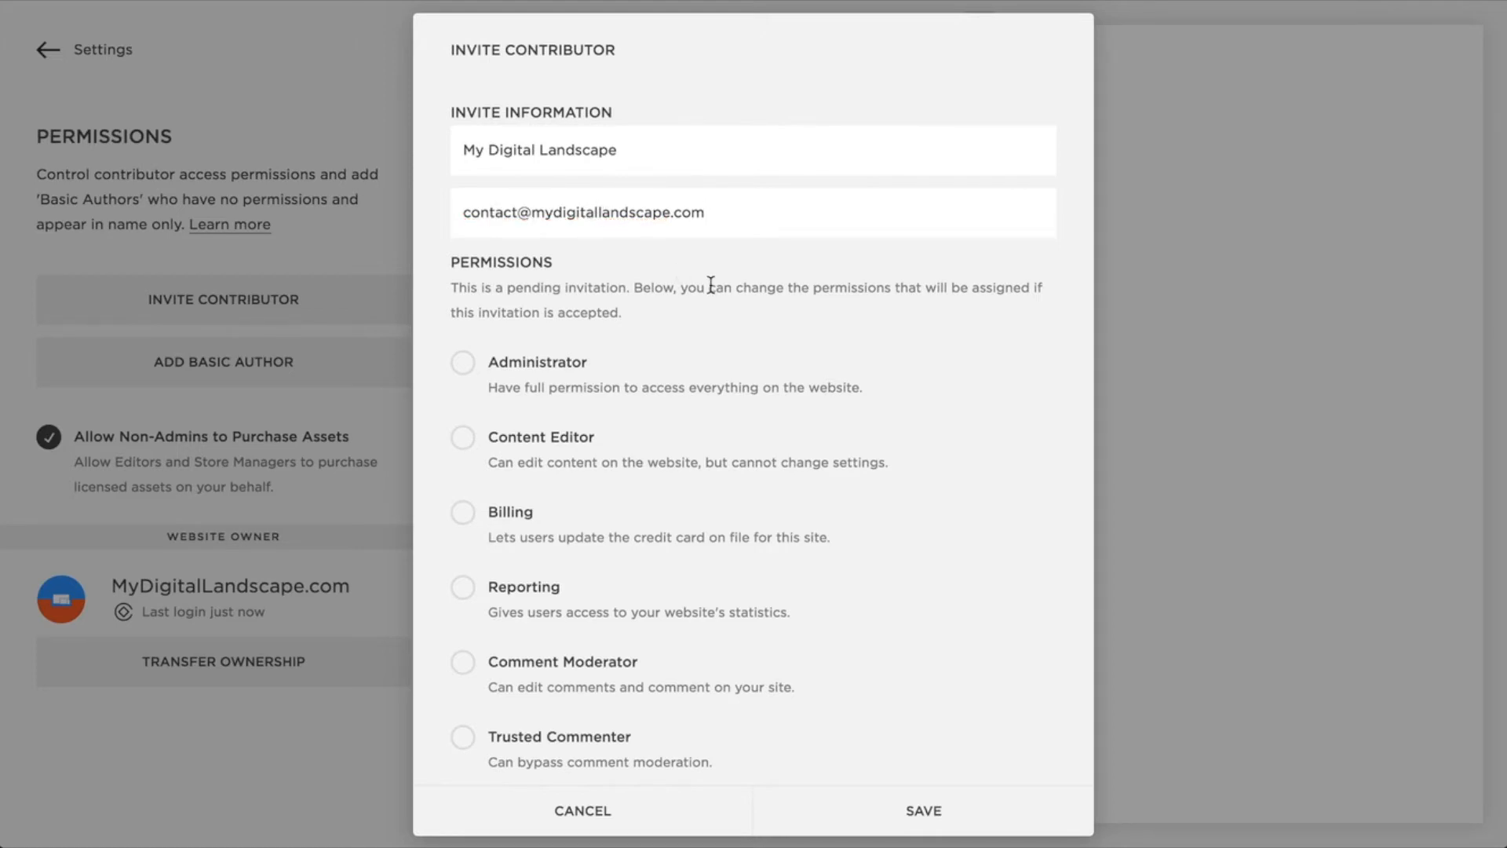
mouse_move(553, 245)
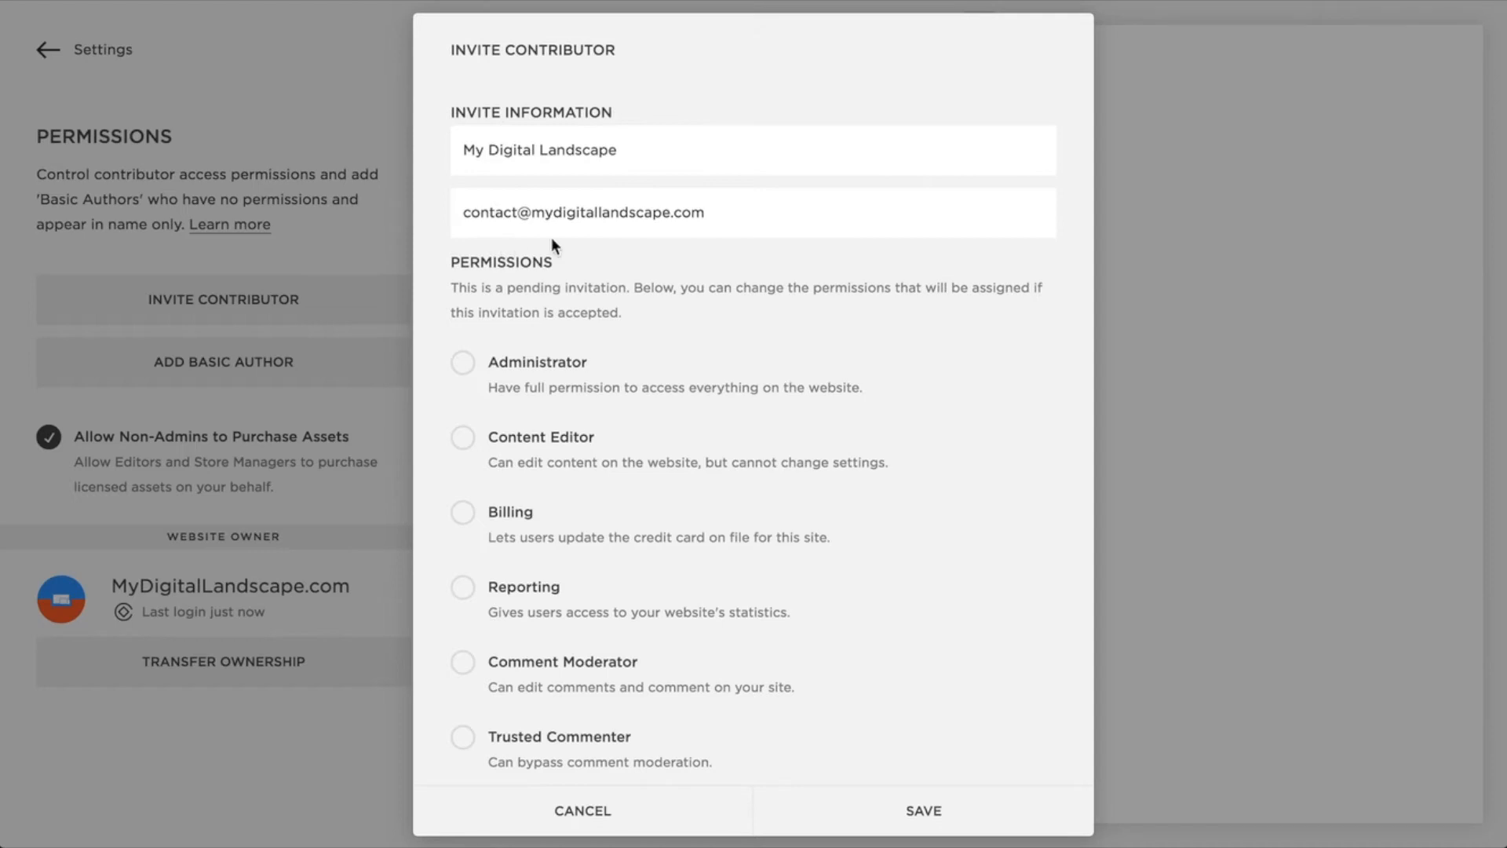
mouse_move(598, 223)
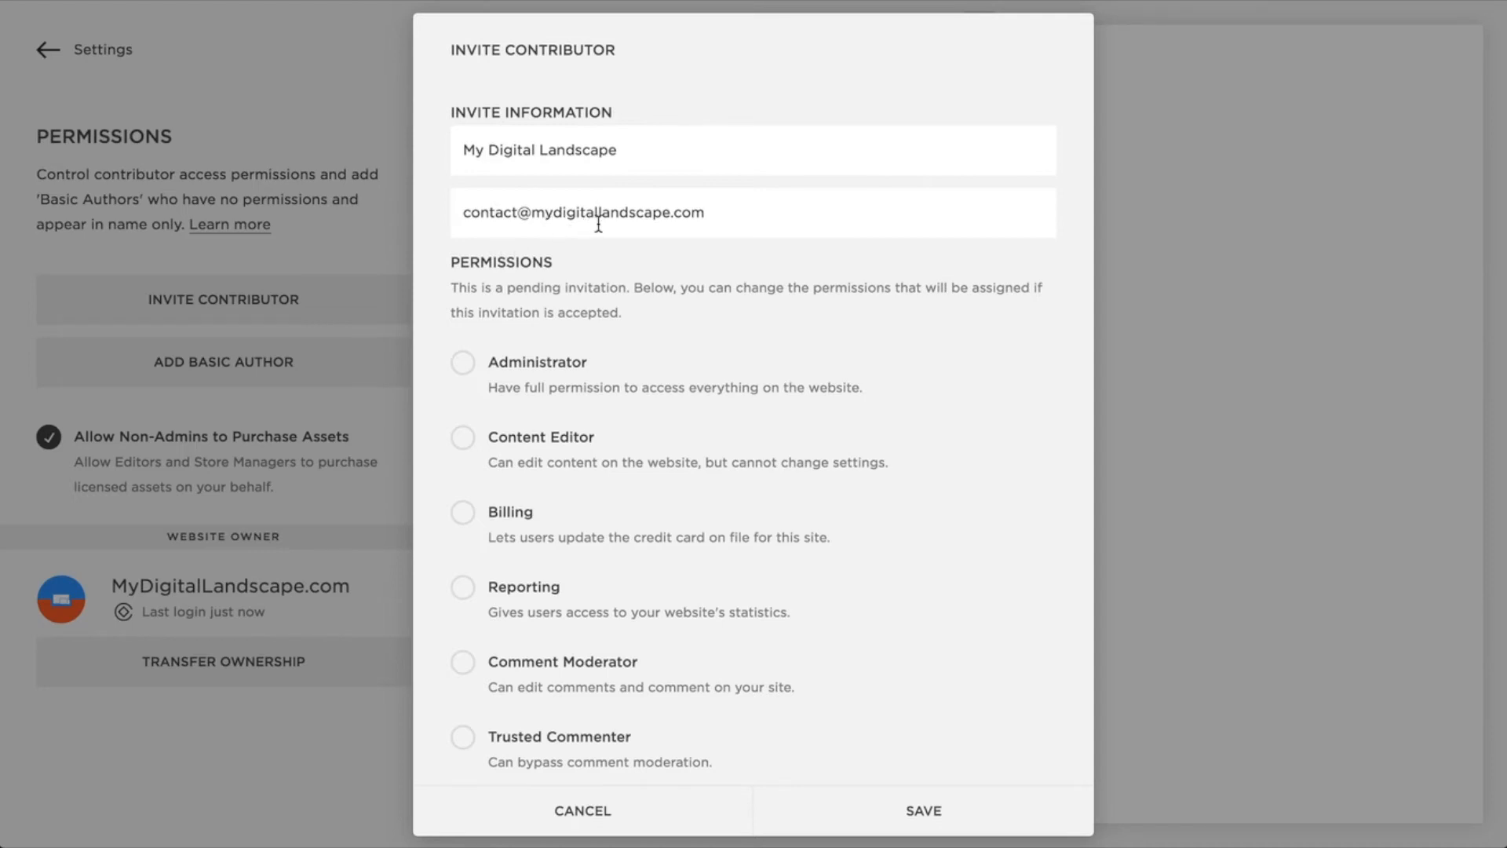
click(707, 213)
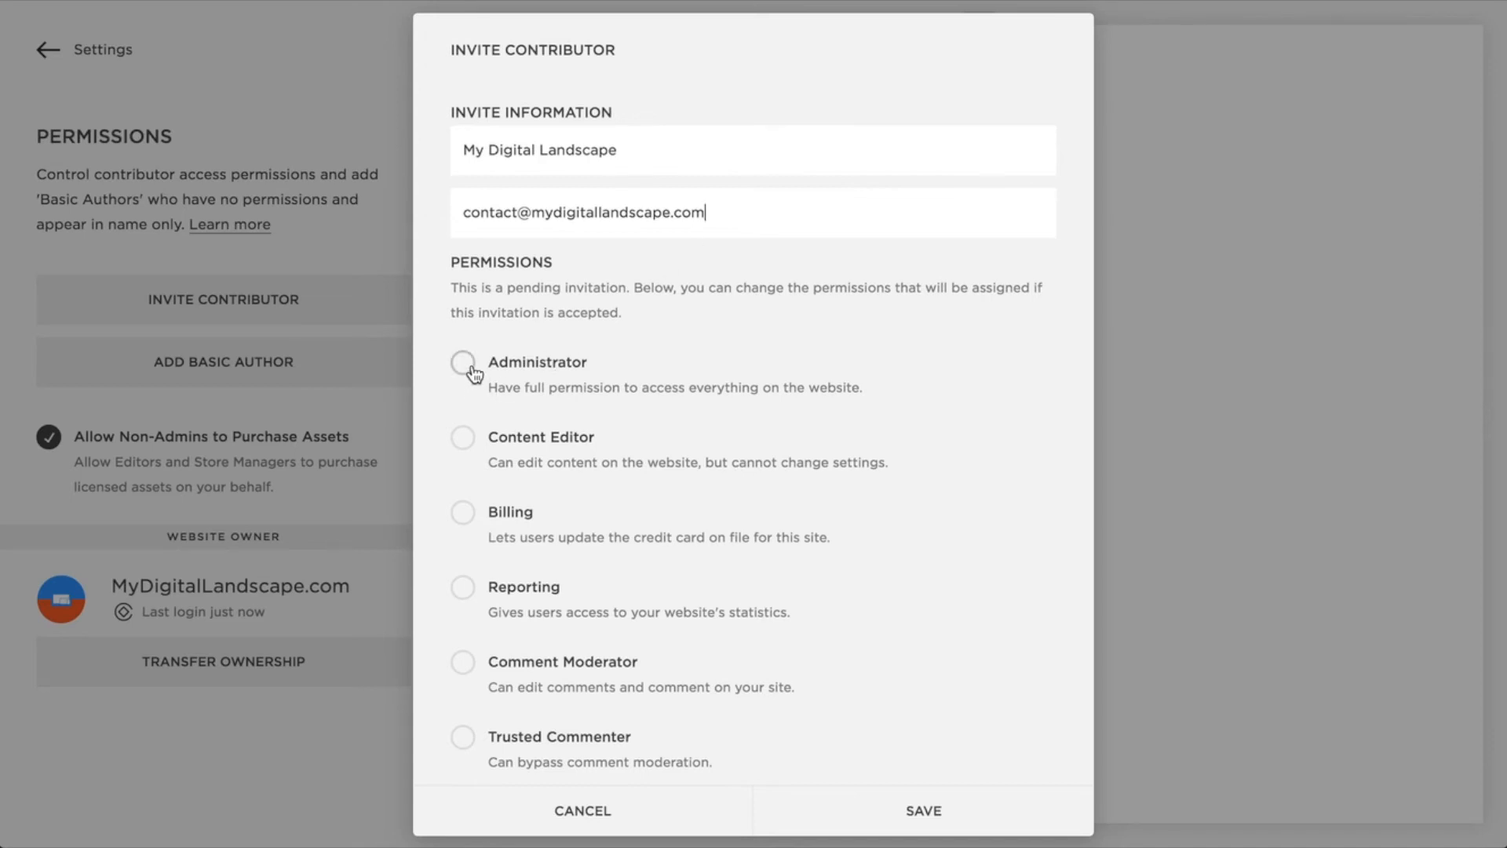
mouse_move(462, 516)
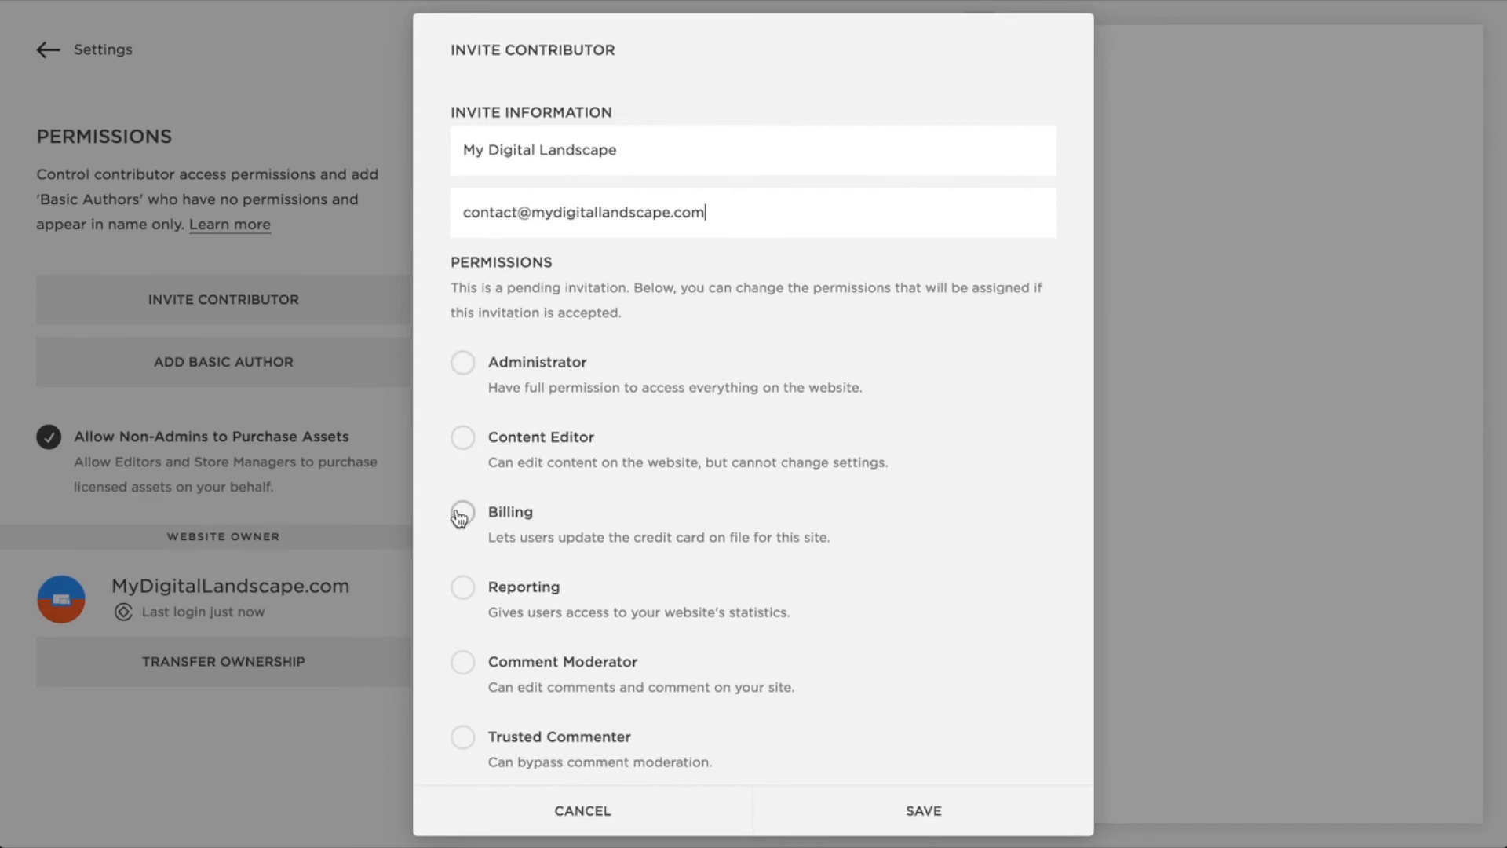
mouse_move(457, 500)
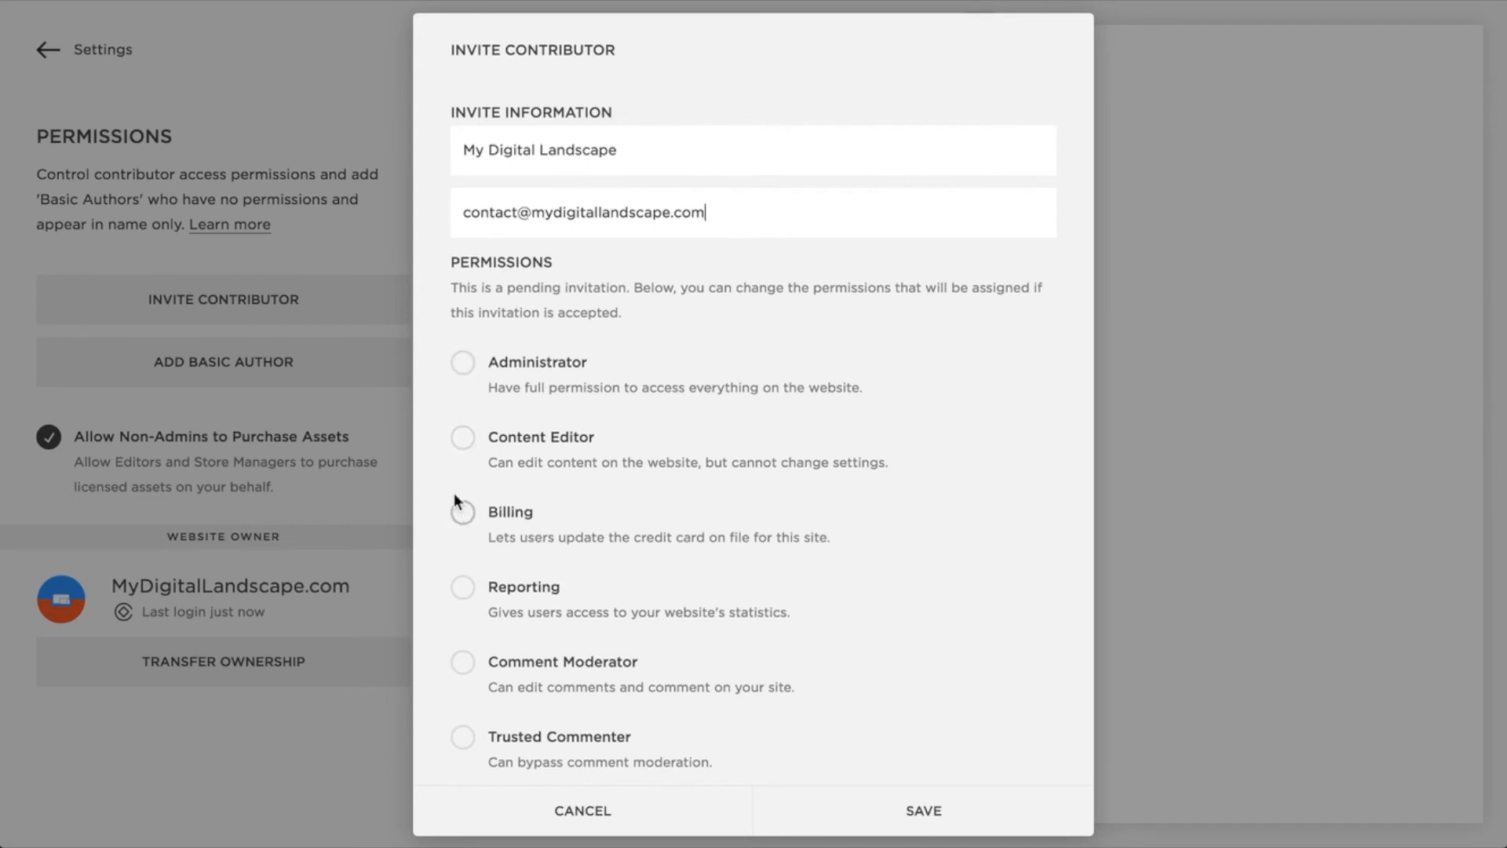
Step: Grant Administrator permission and save, getting an 'already a site member' error
click(462, 363)
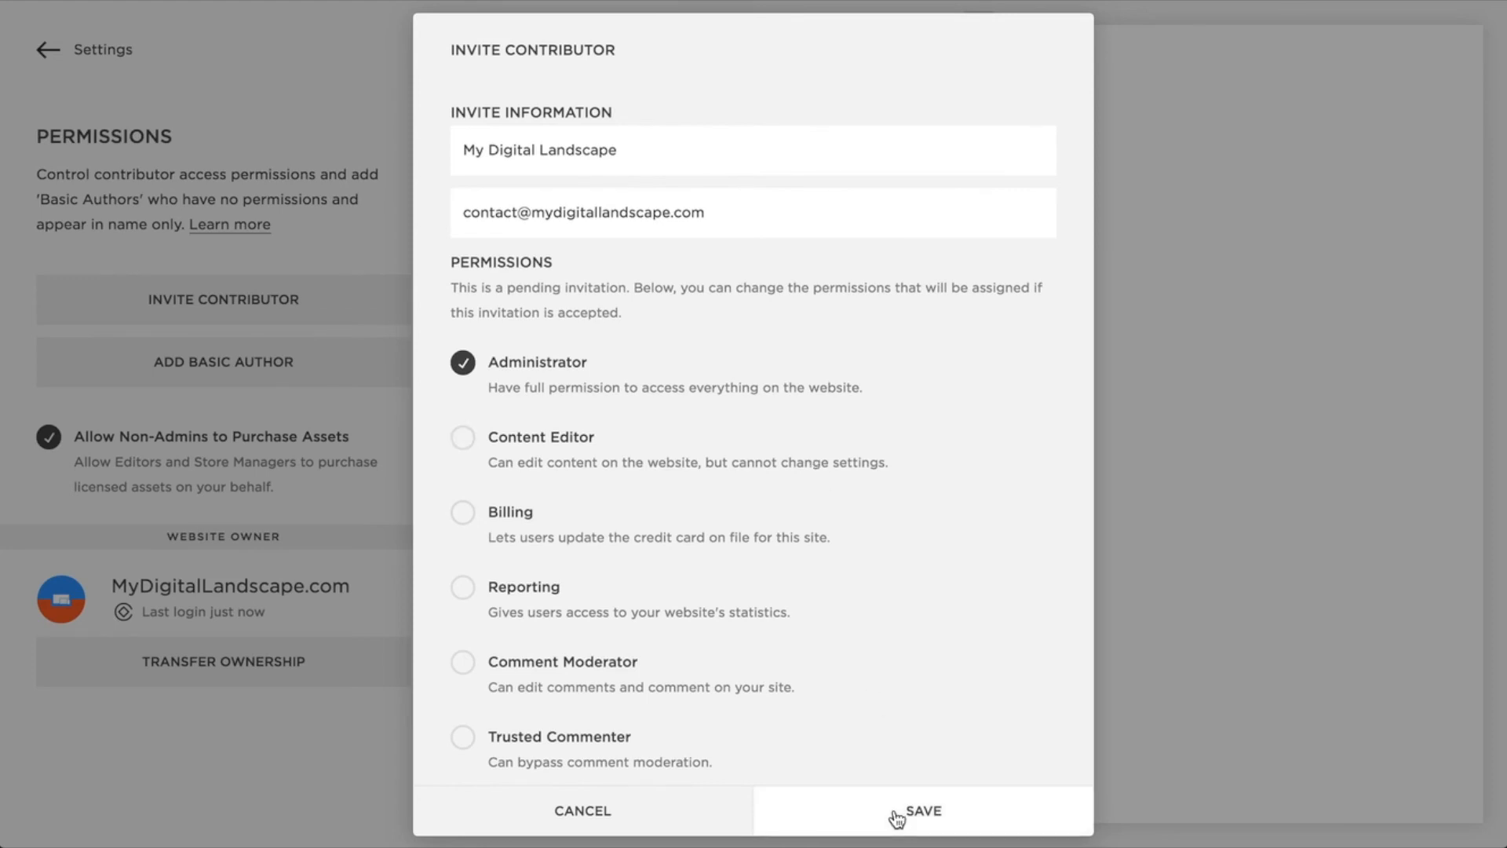
click(921, 810)
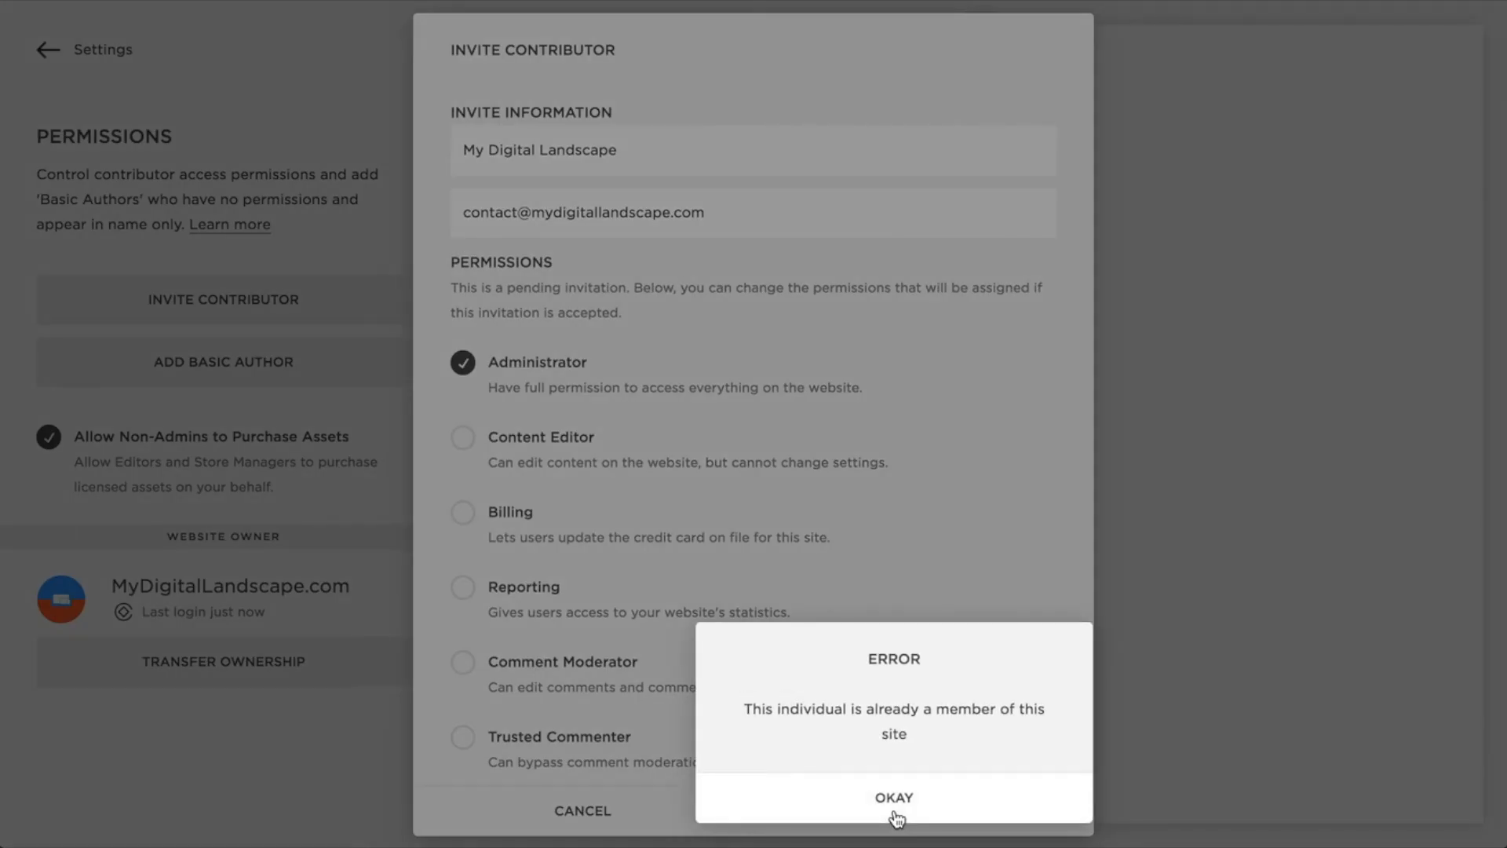